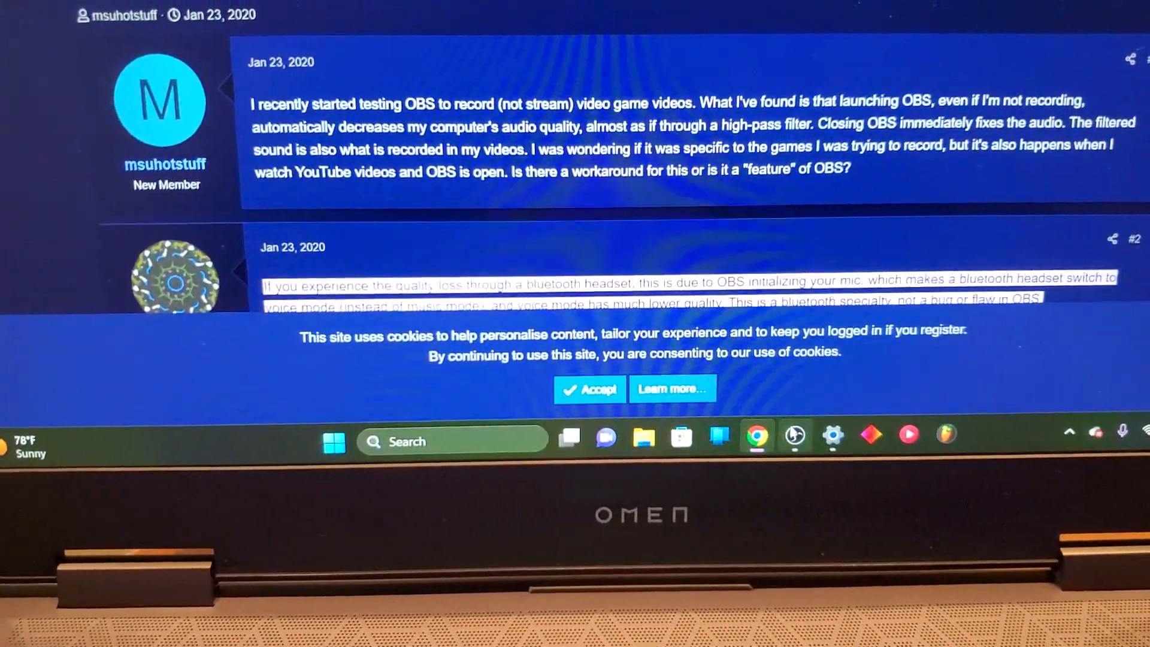
# - After reading the Bluetooth mic forum answer, bring OBS Studio to the front
pyautogui.click(787, 433)
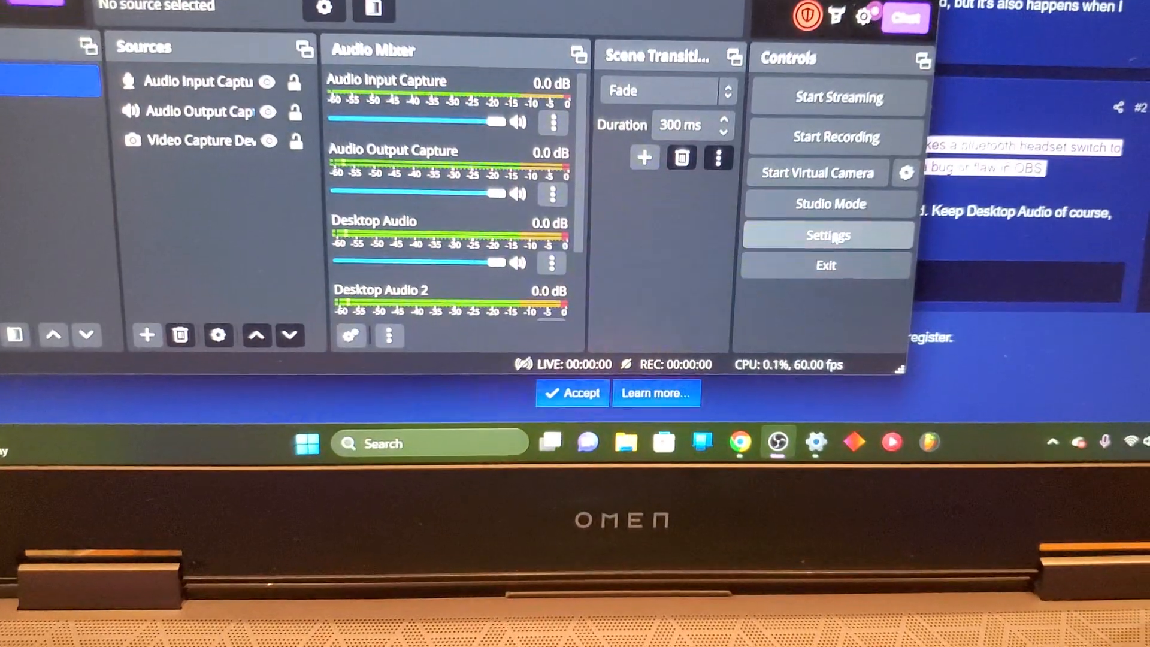
# - In OBS Settings, set the Mic/Auxiliary Audio devices to Disabled and confirm with OK
pyautogui.click(827, 235)
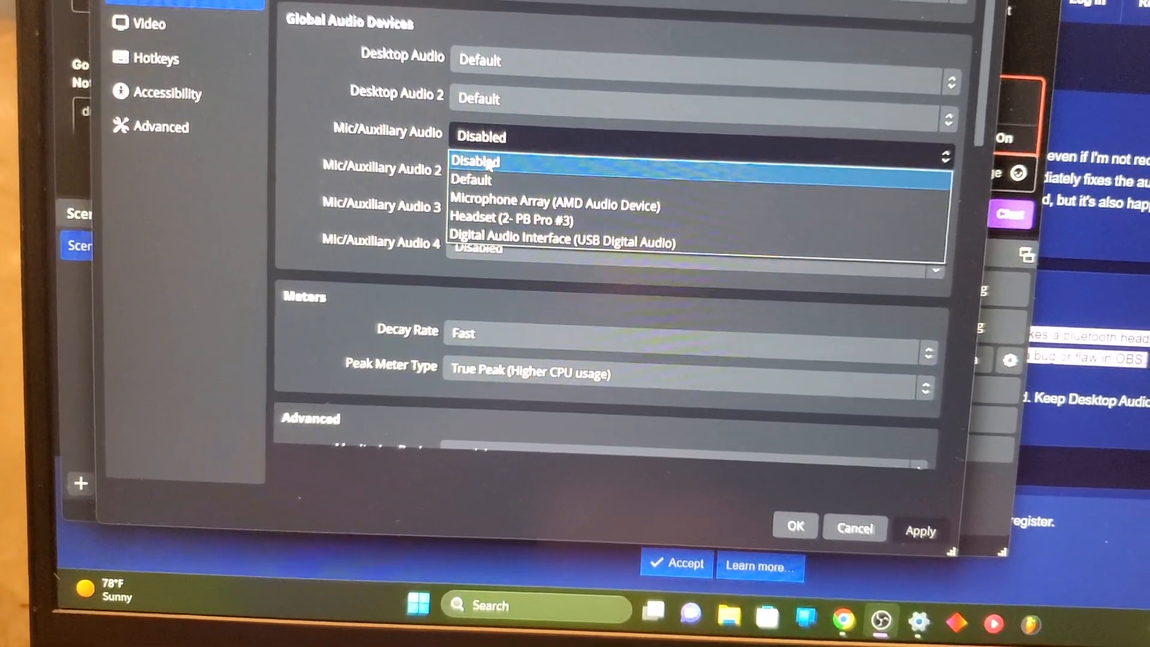
pyautogui.click(475, 161)
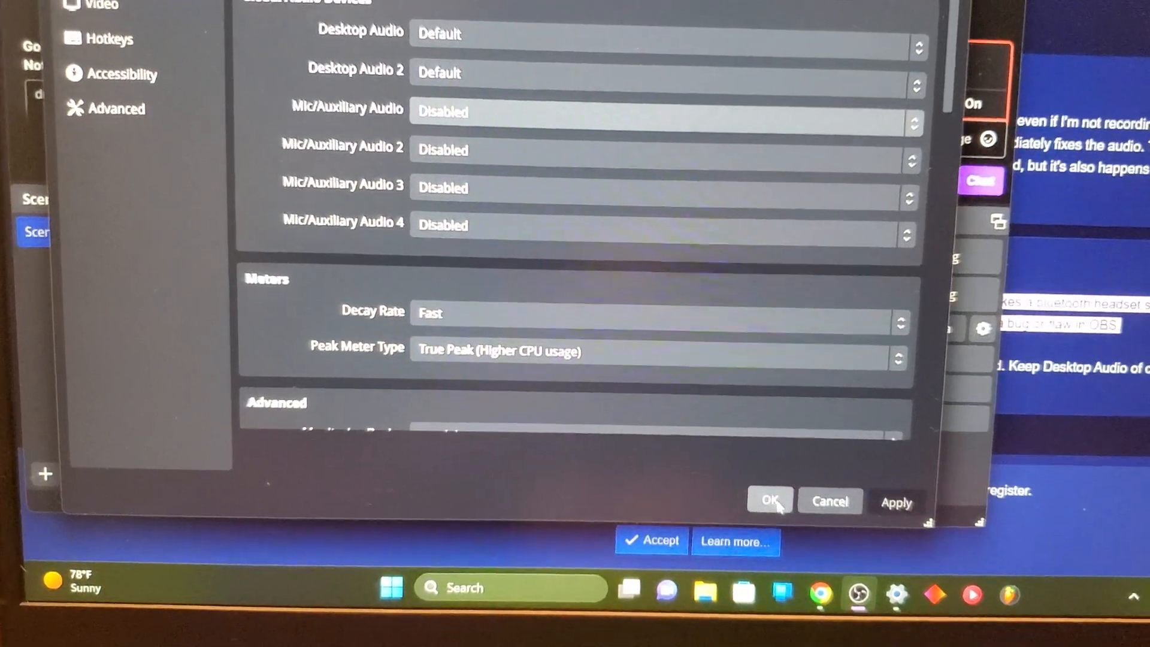
pyautogui.click(769, 501)
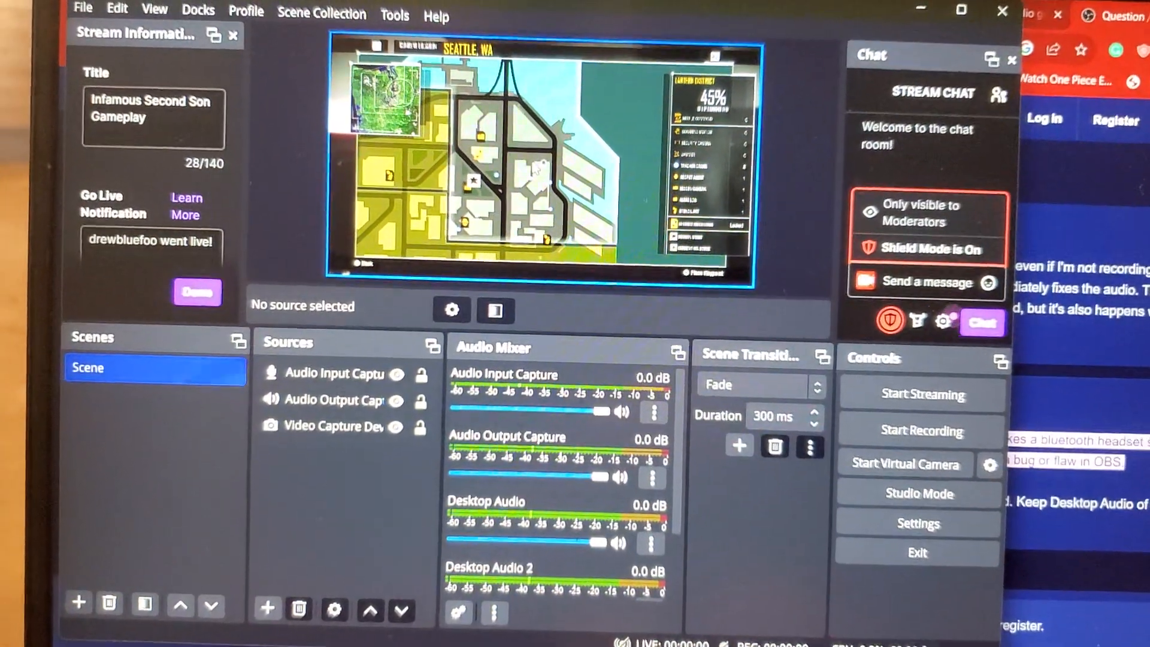